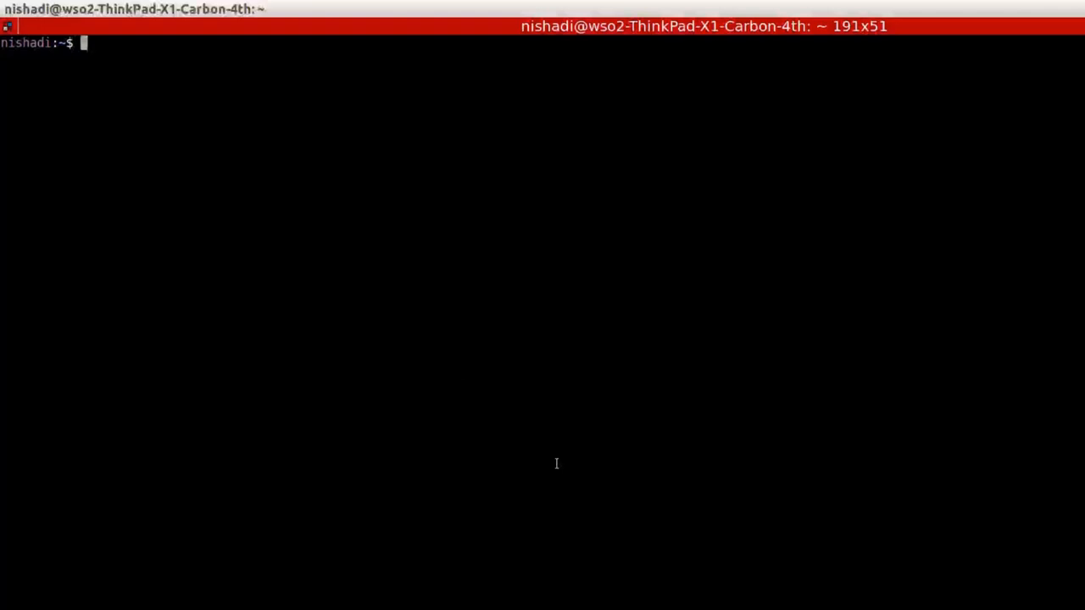
pyautogui.write('wum init')
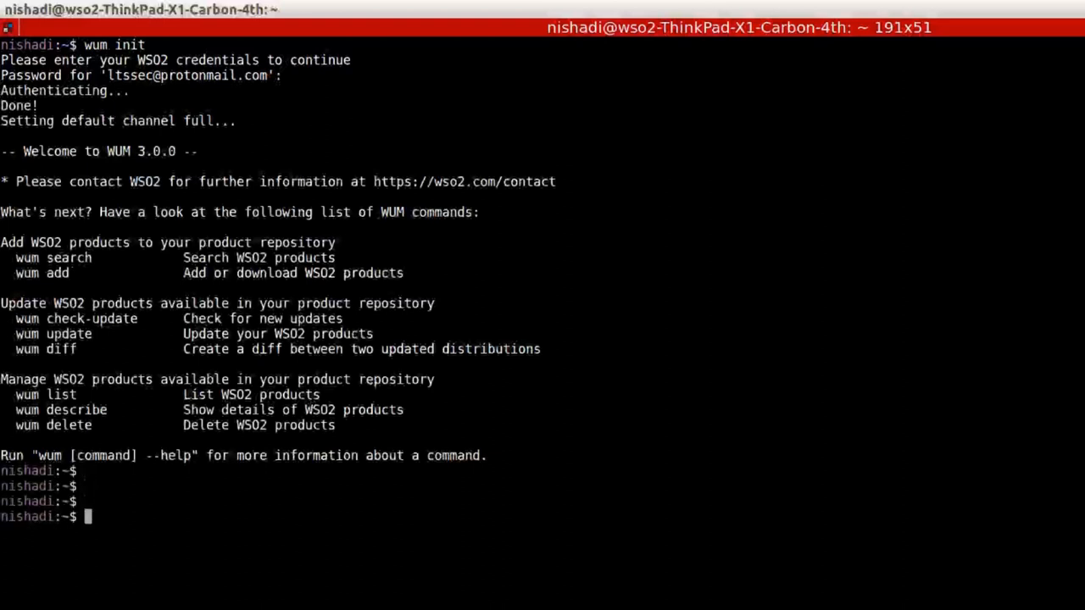
pyautogui.write('wum list')
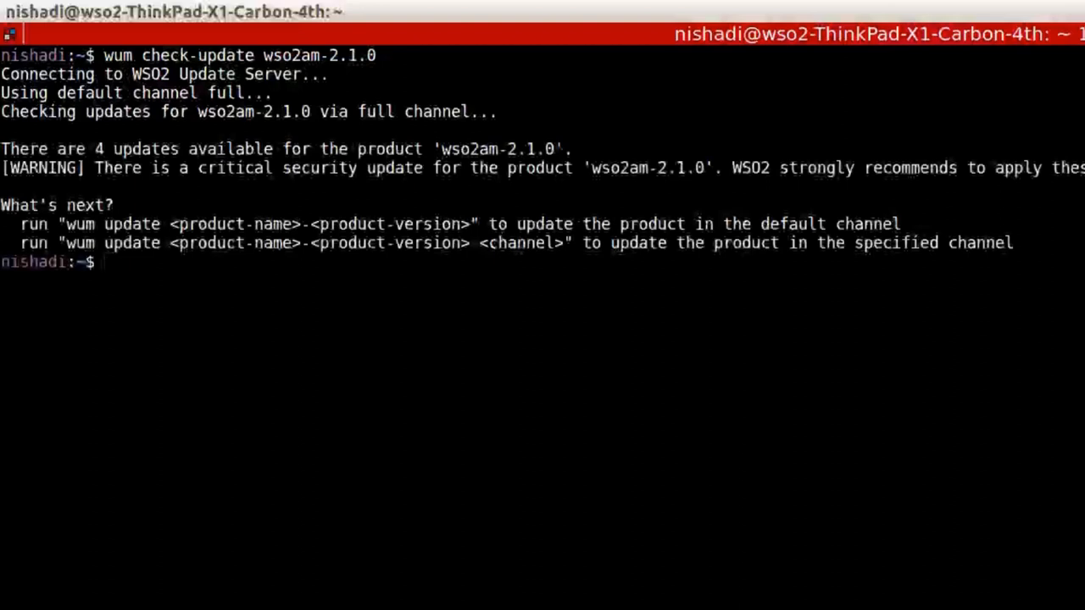
pyautogui.write('wum check-update wso2am-2.1.0')
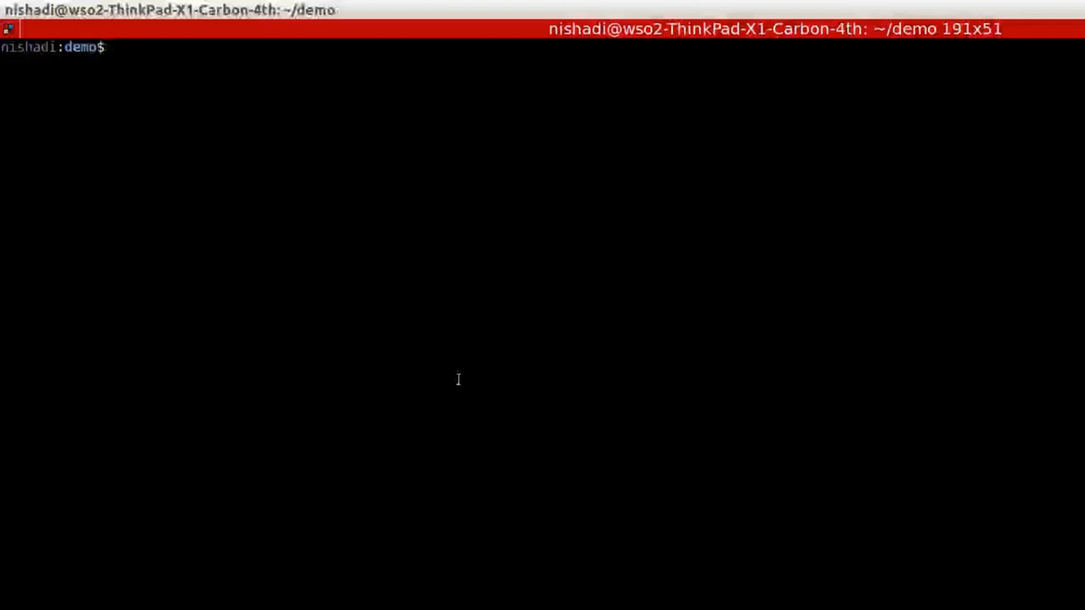
pyautogui.write('wum list')
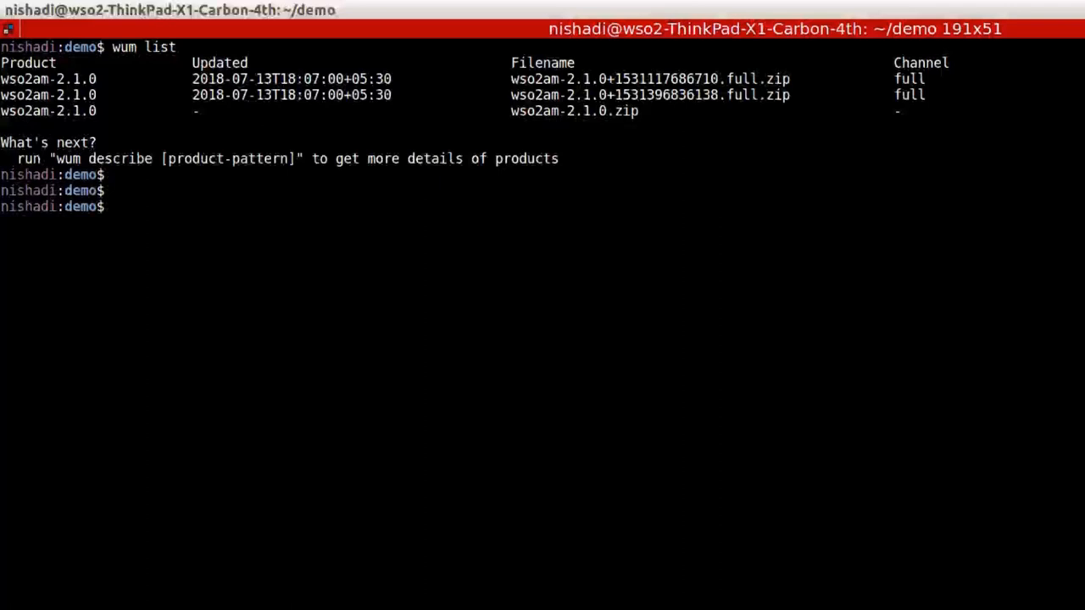
pyautogui.write('wum')
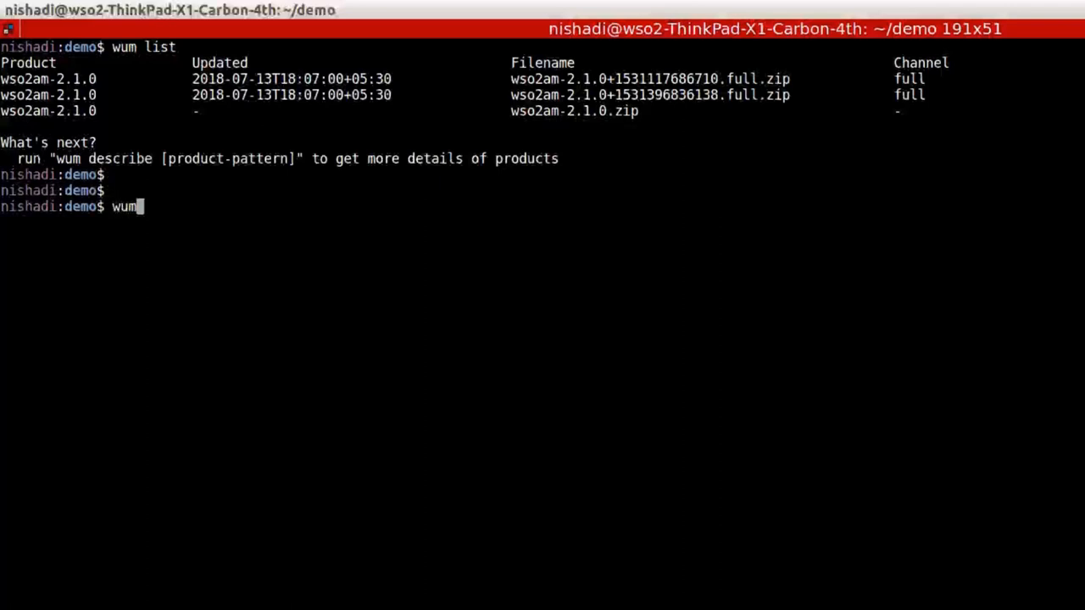
pyautogui.write('diff')
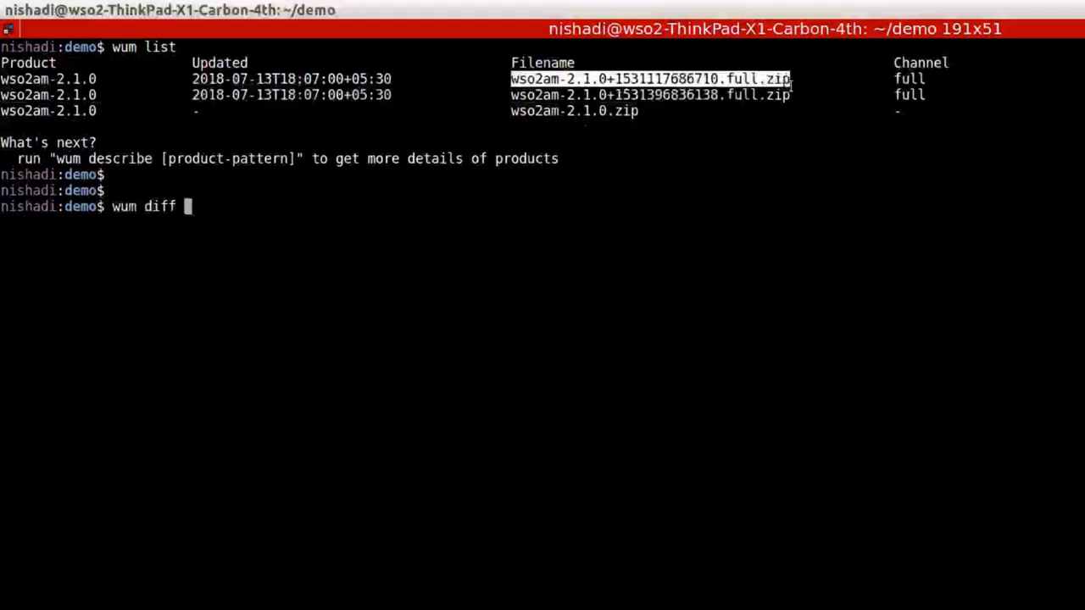
pyautogui.write('wso2am-2.1.0+1531117686710.full.zip wso2am-2.1.0+1531396836138.full.zip')
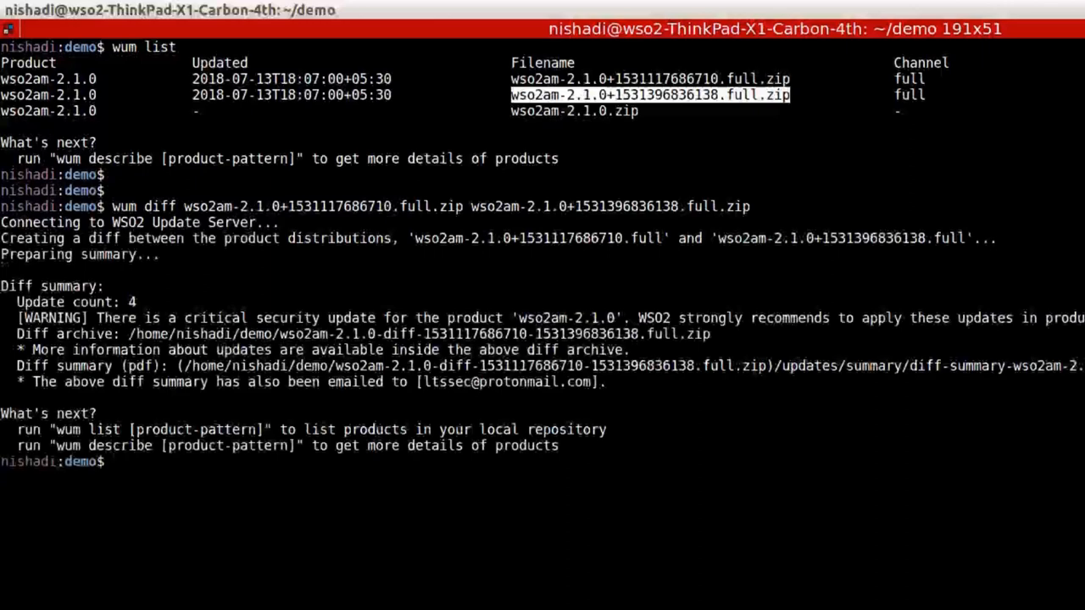
pyautogui.write('ls')
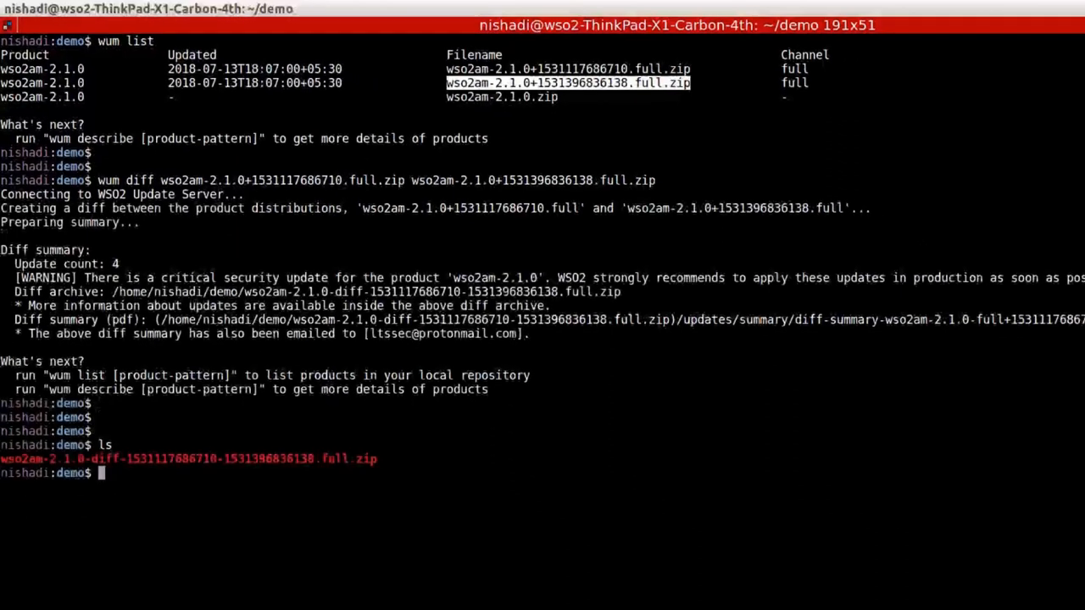